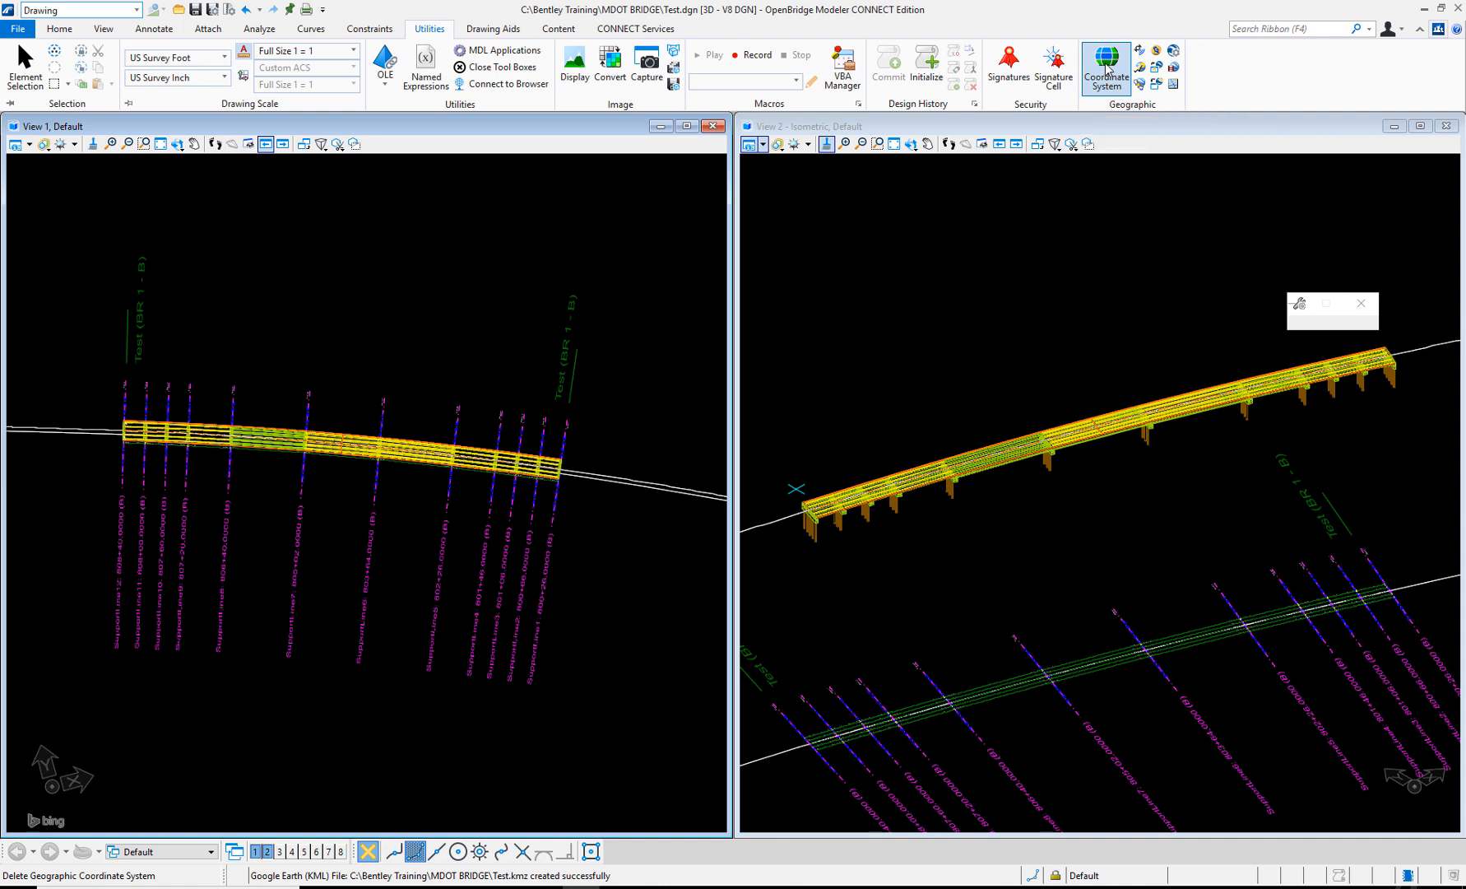
# - Bring up the Geographic Coordinate System settings and its From Library picker
pyautogui.click(1106, 63)
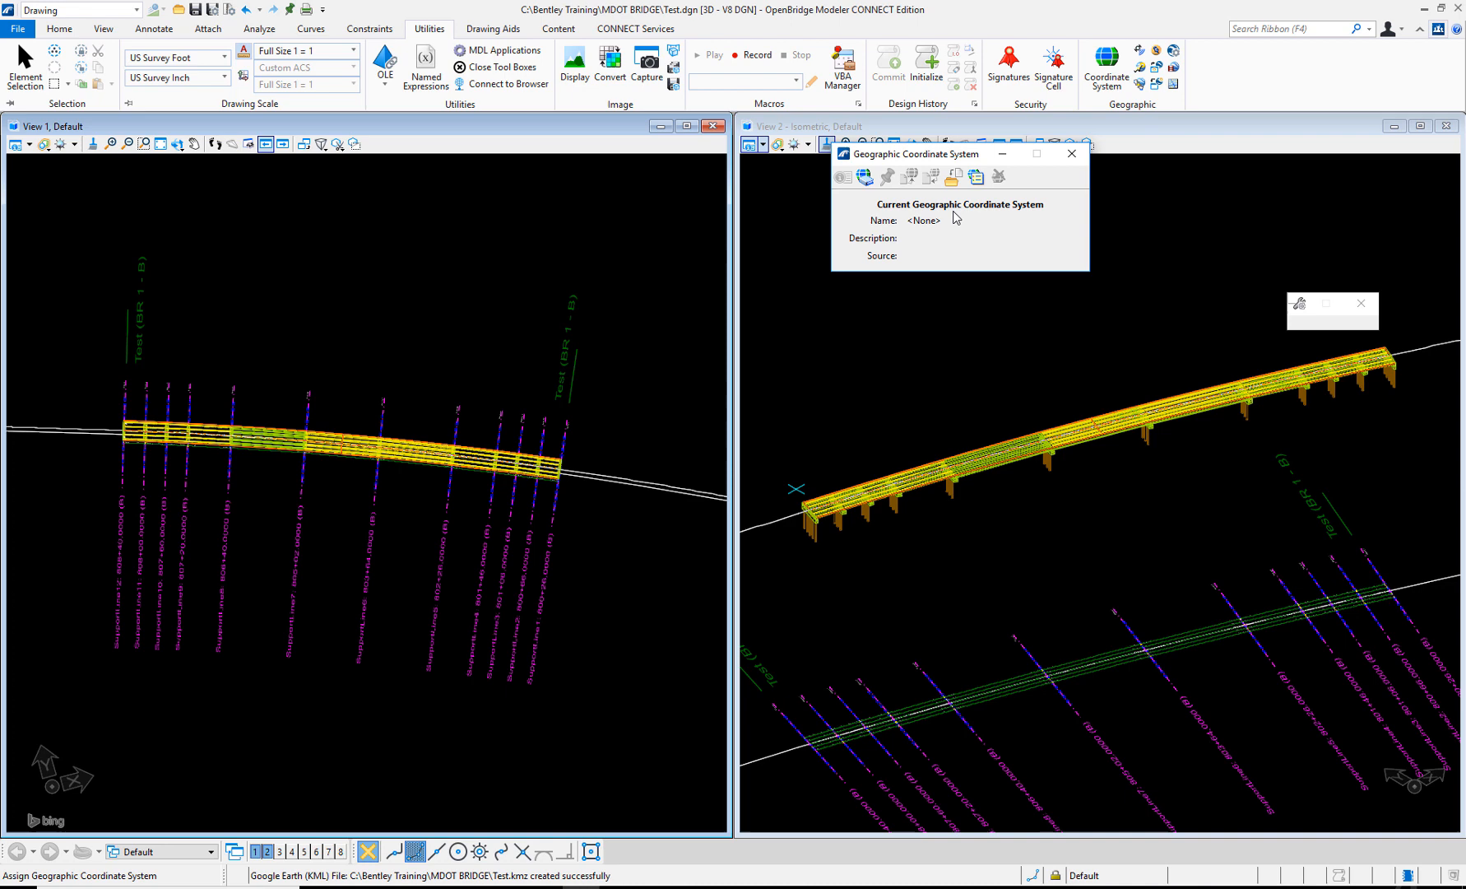
pyautogui.moveTo(866, 176)
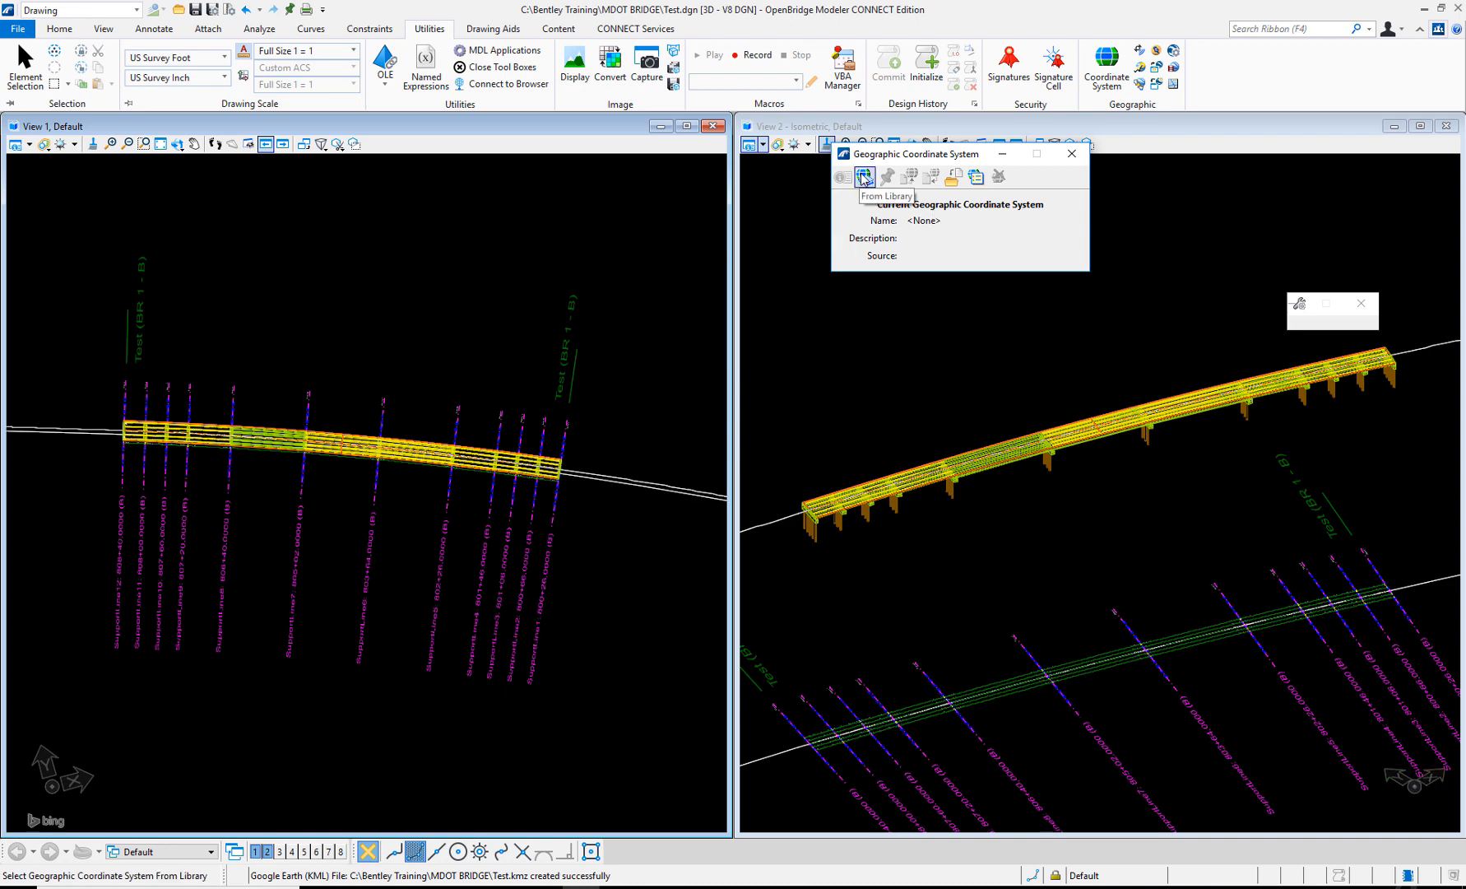
pyautogui.click(862, 176)
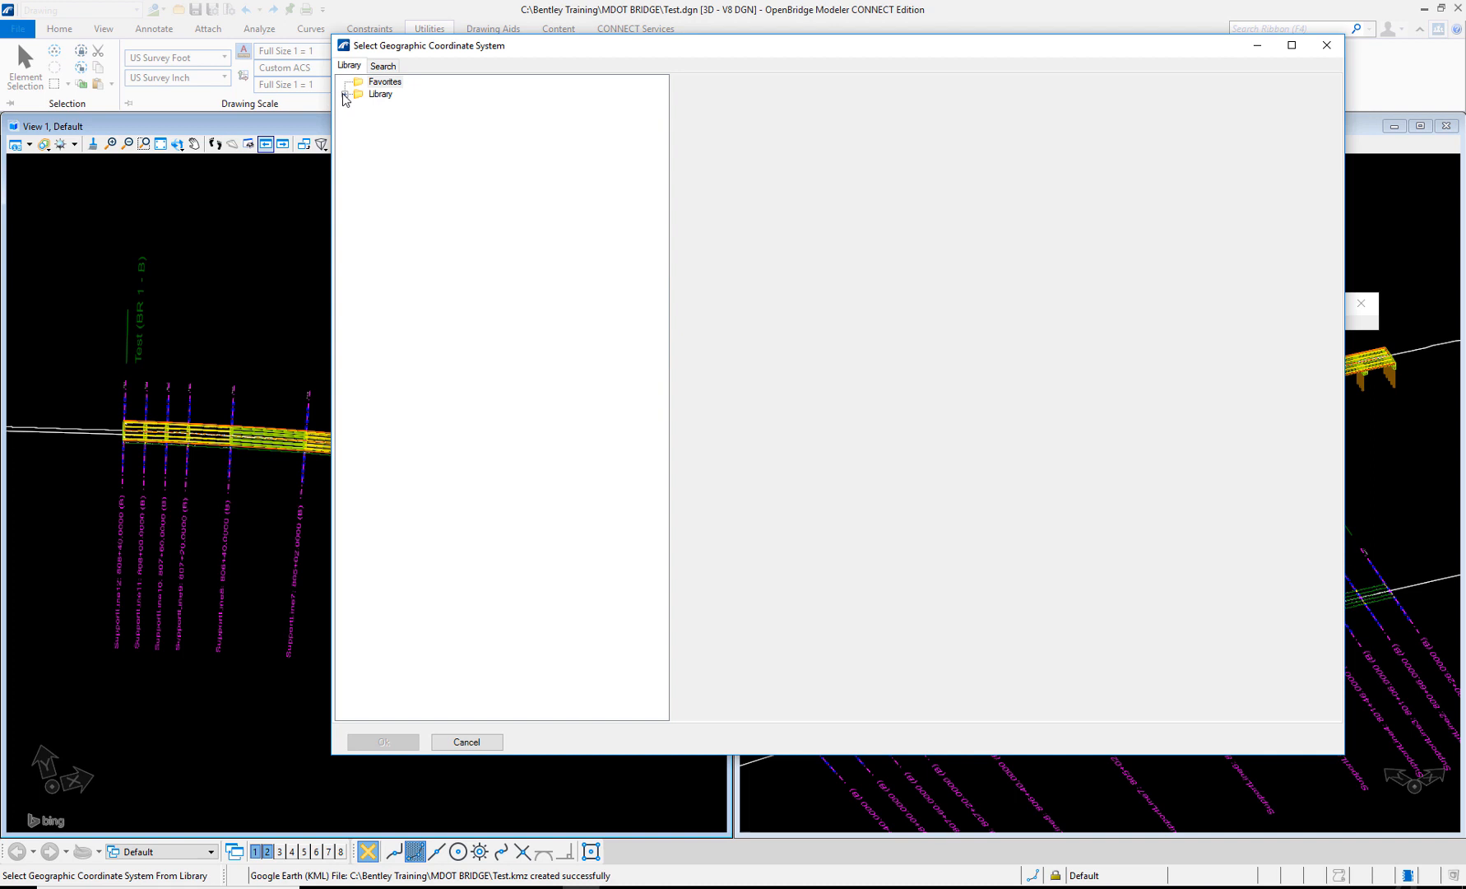
# - Expand Library > Projected > North America > United States of America > Mississippi
pyautogui.click(355, 95)
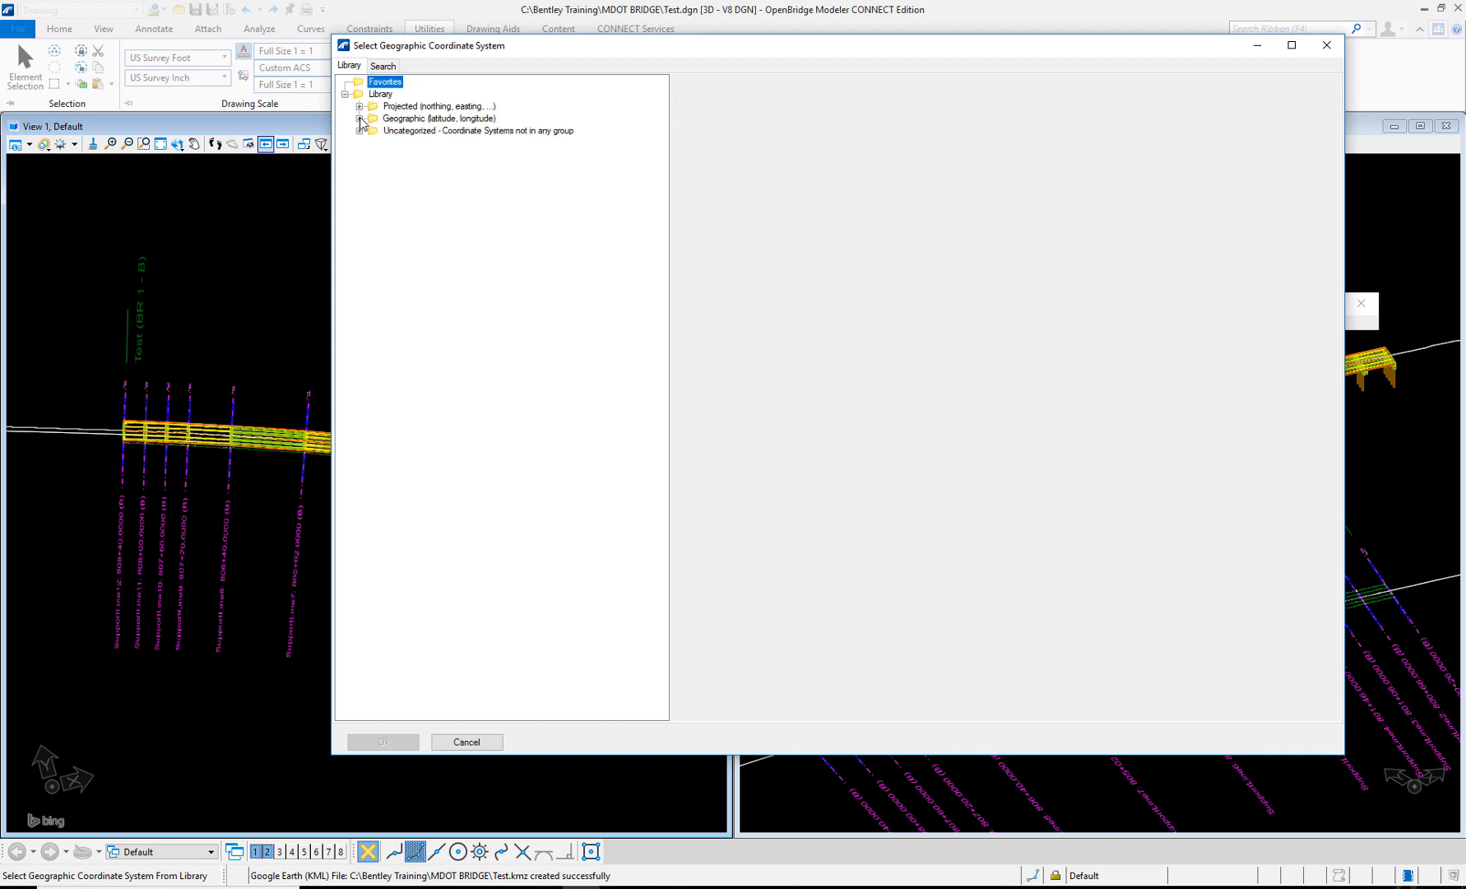
pyautogui.click(362, 105)
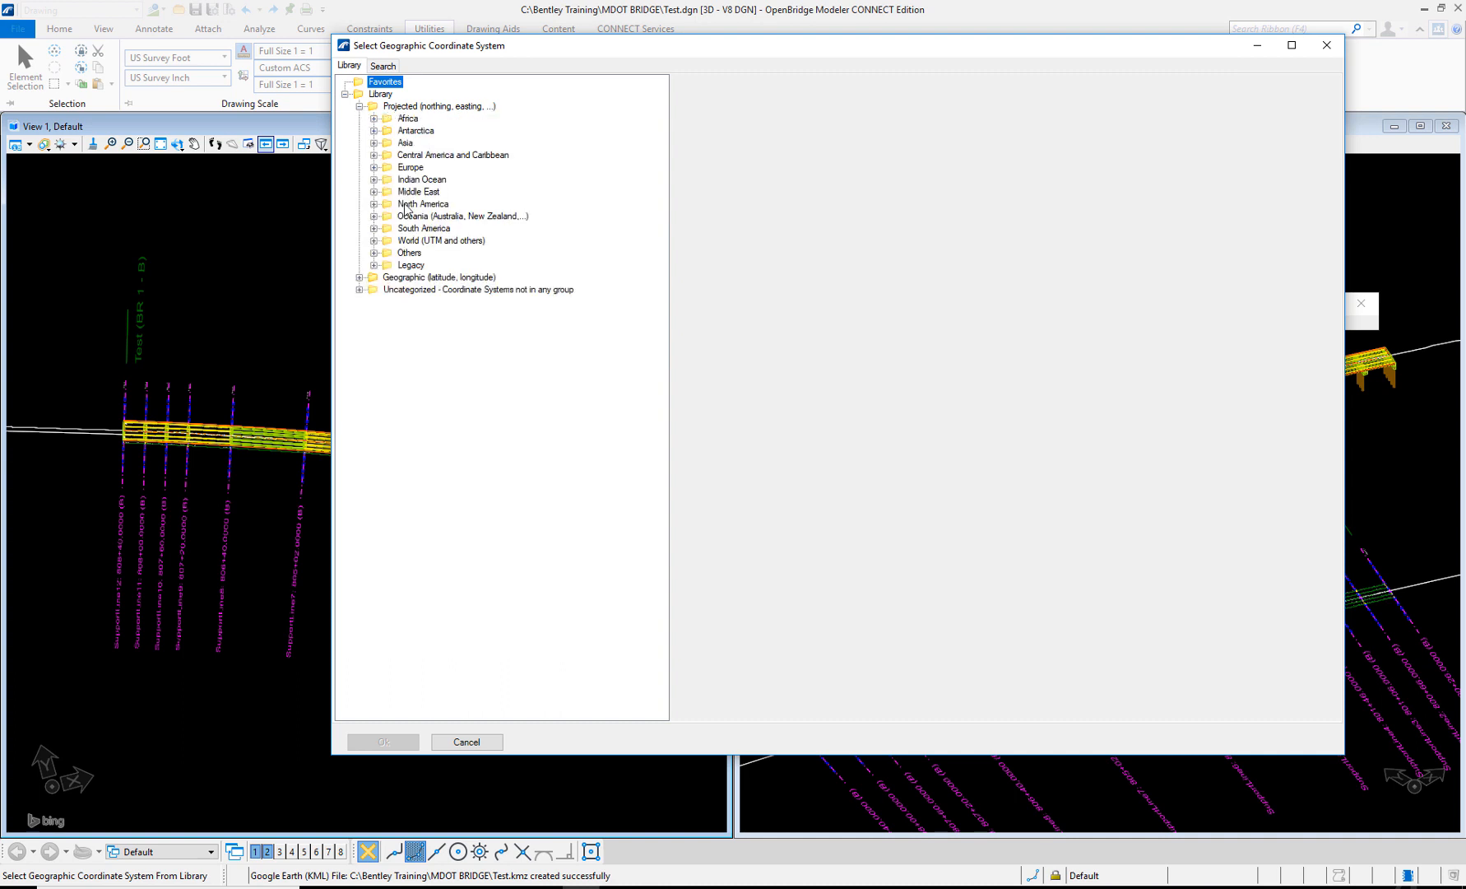
pyautogui.click(374, 204)
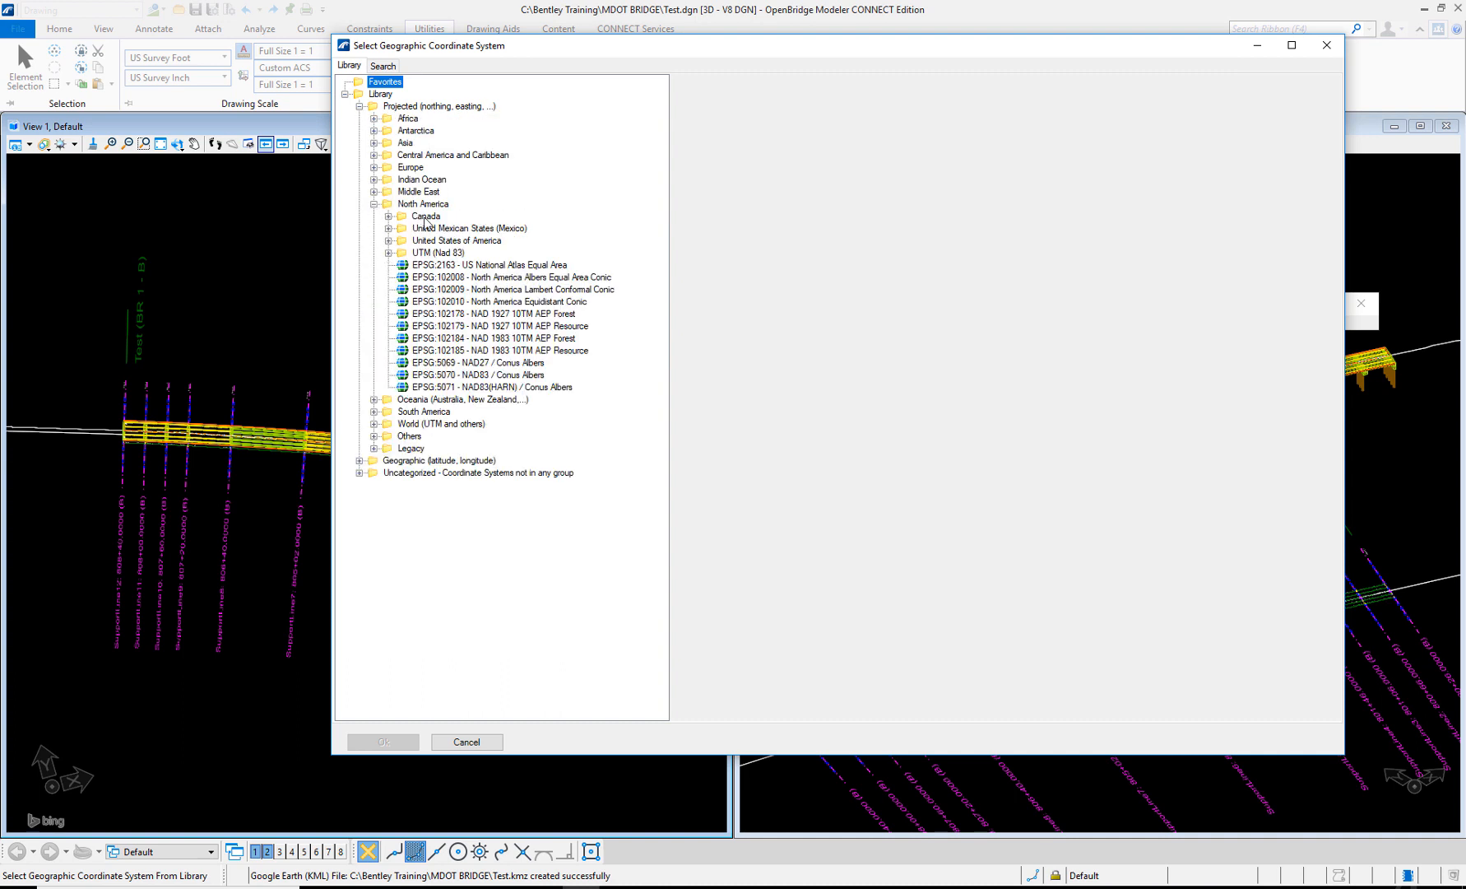
pyautogui.moveTo(400, 246)
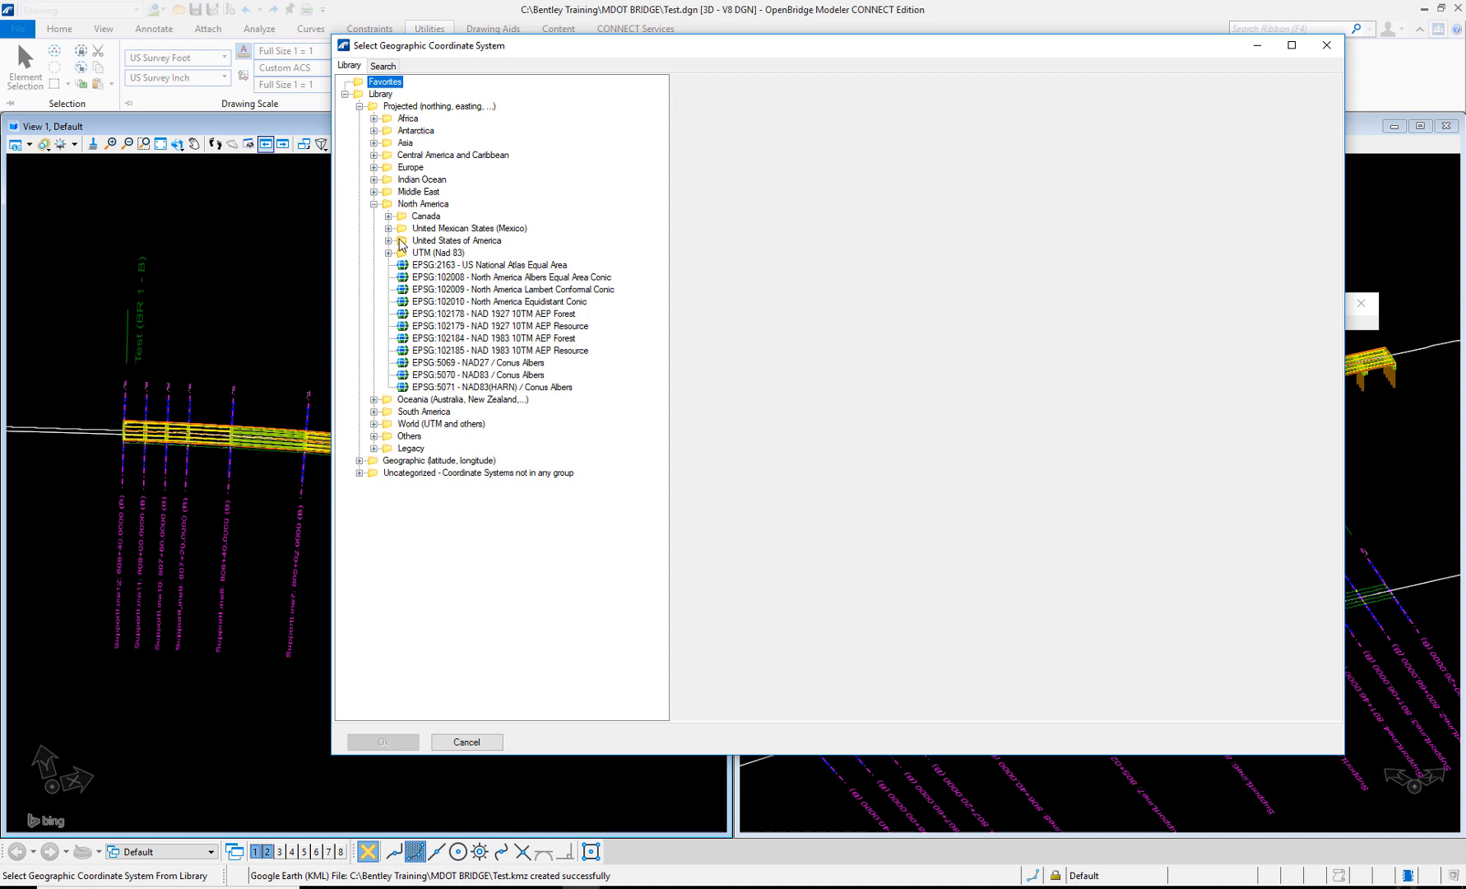
pyautogui.click(365, 240)
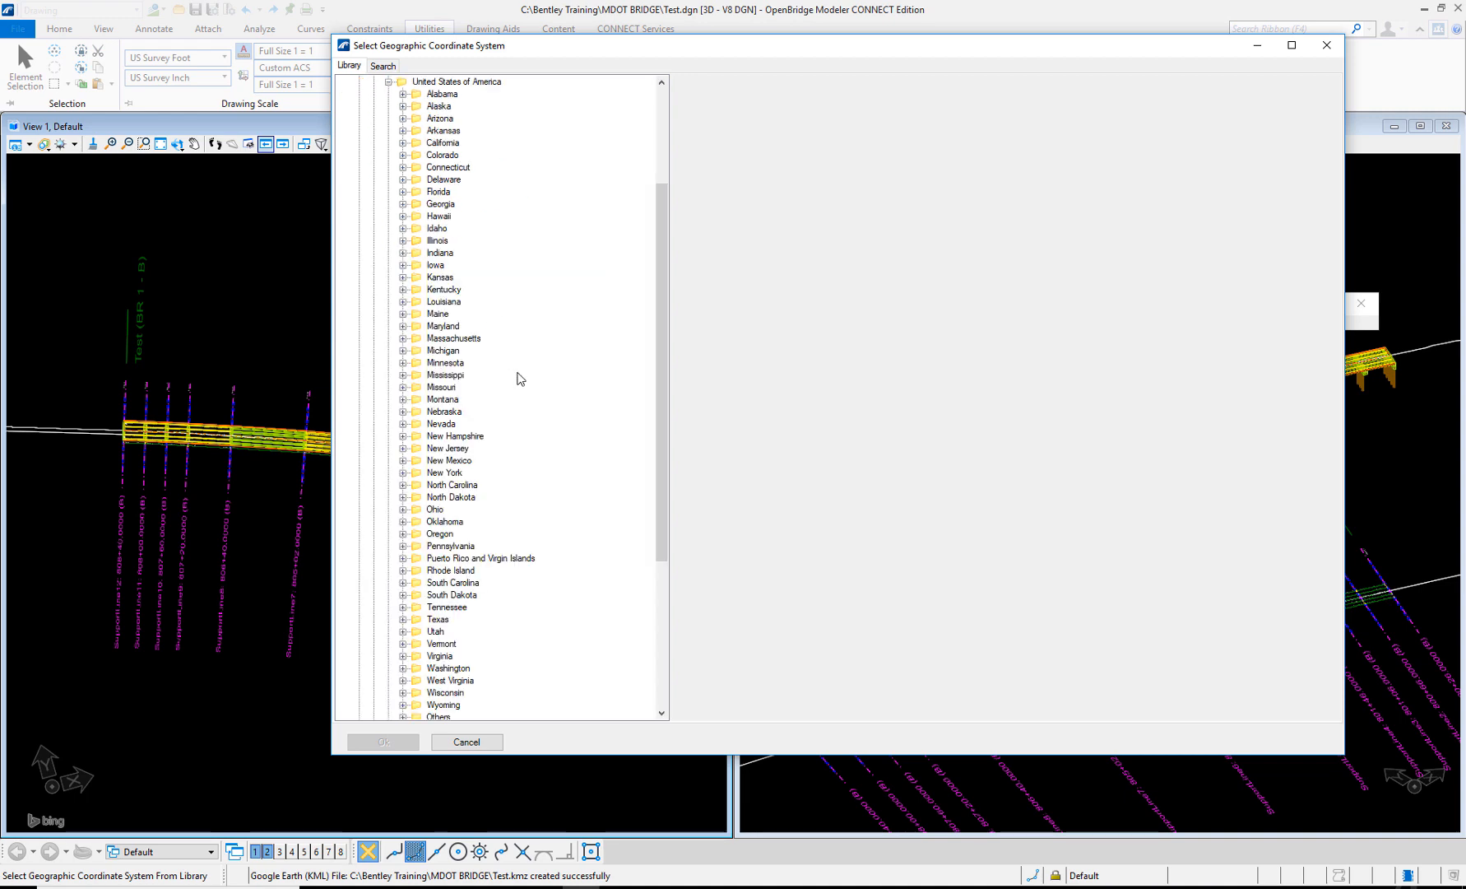
pyautogui.moveTo(433, 387)
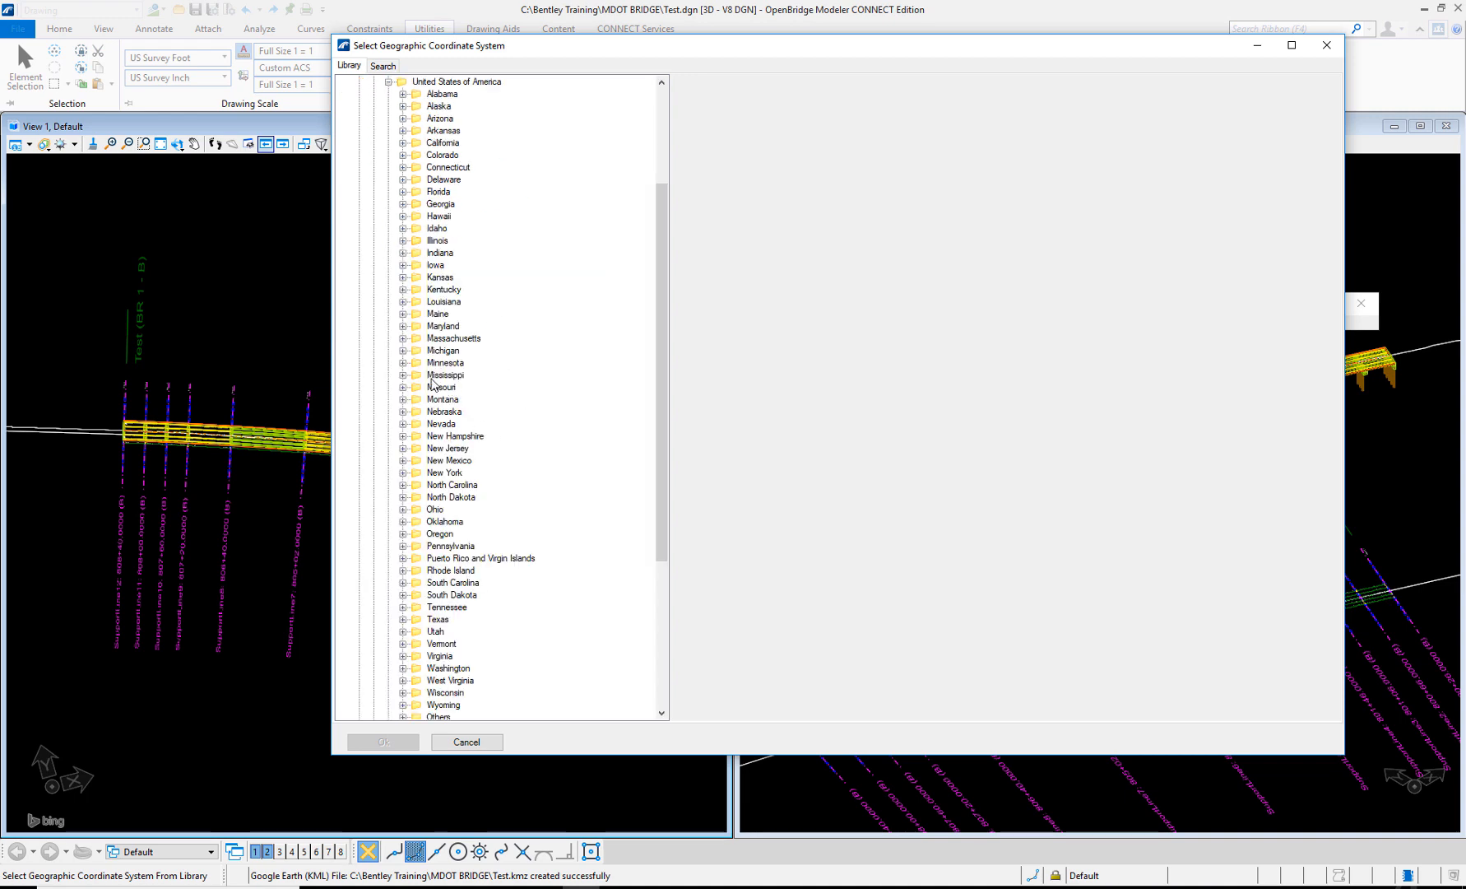
pyautogui.click(403, 375)
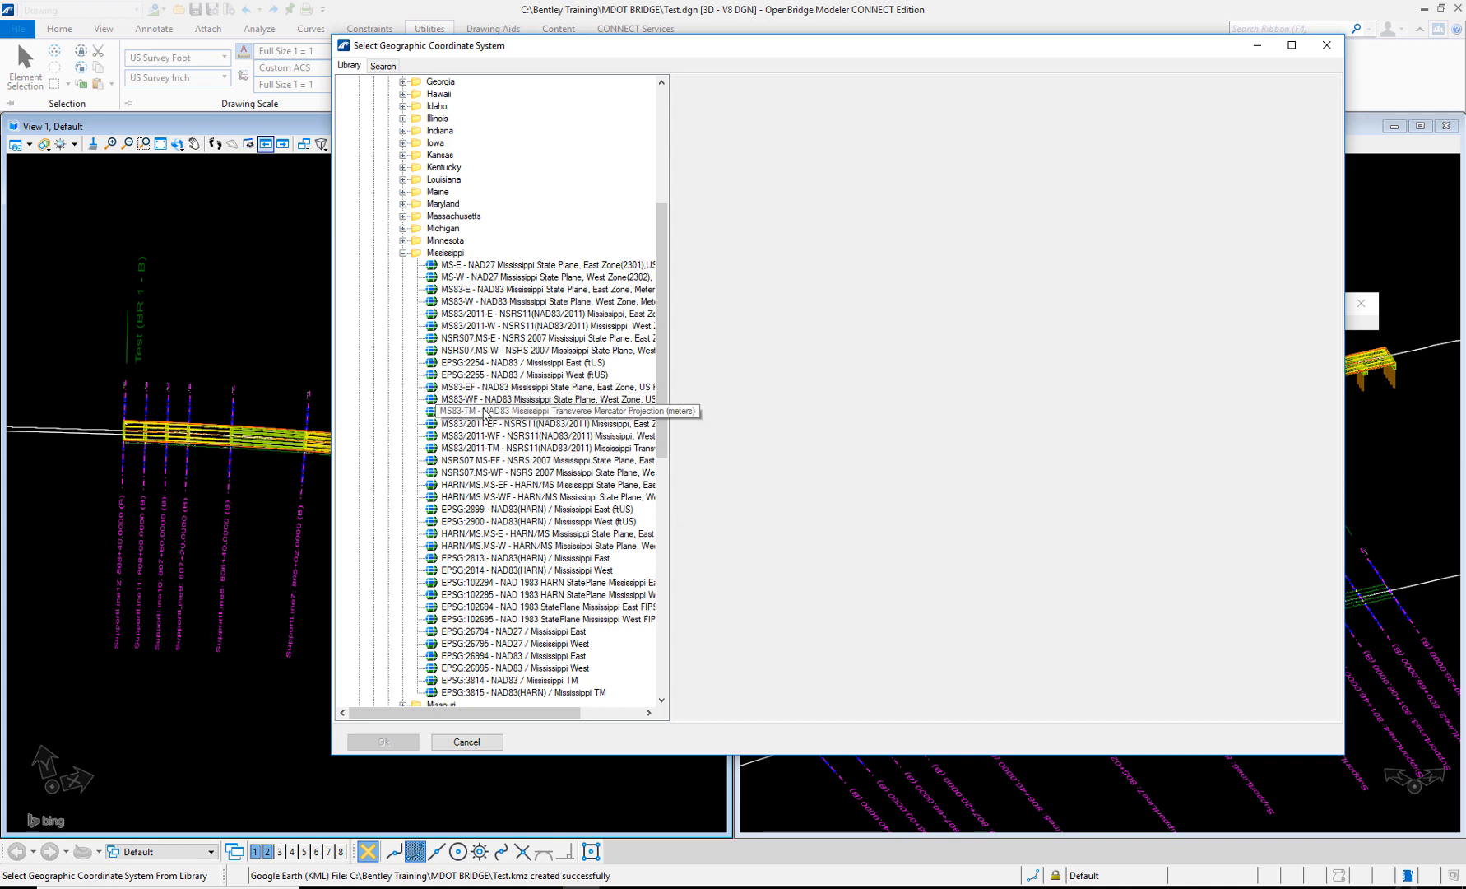
pyautogui.moveTo(491, 388)
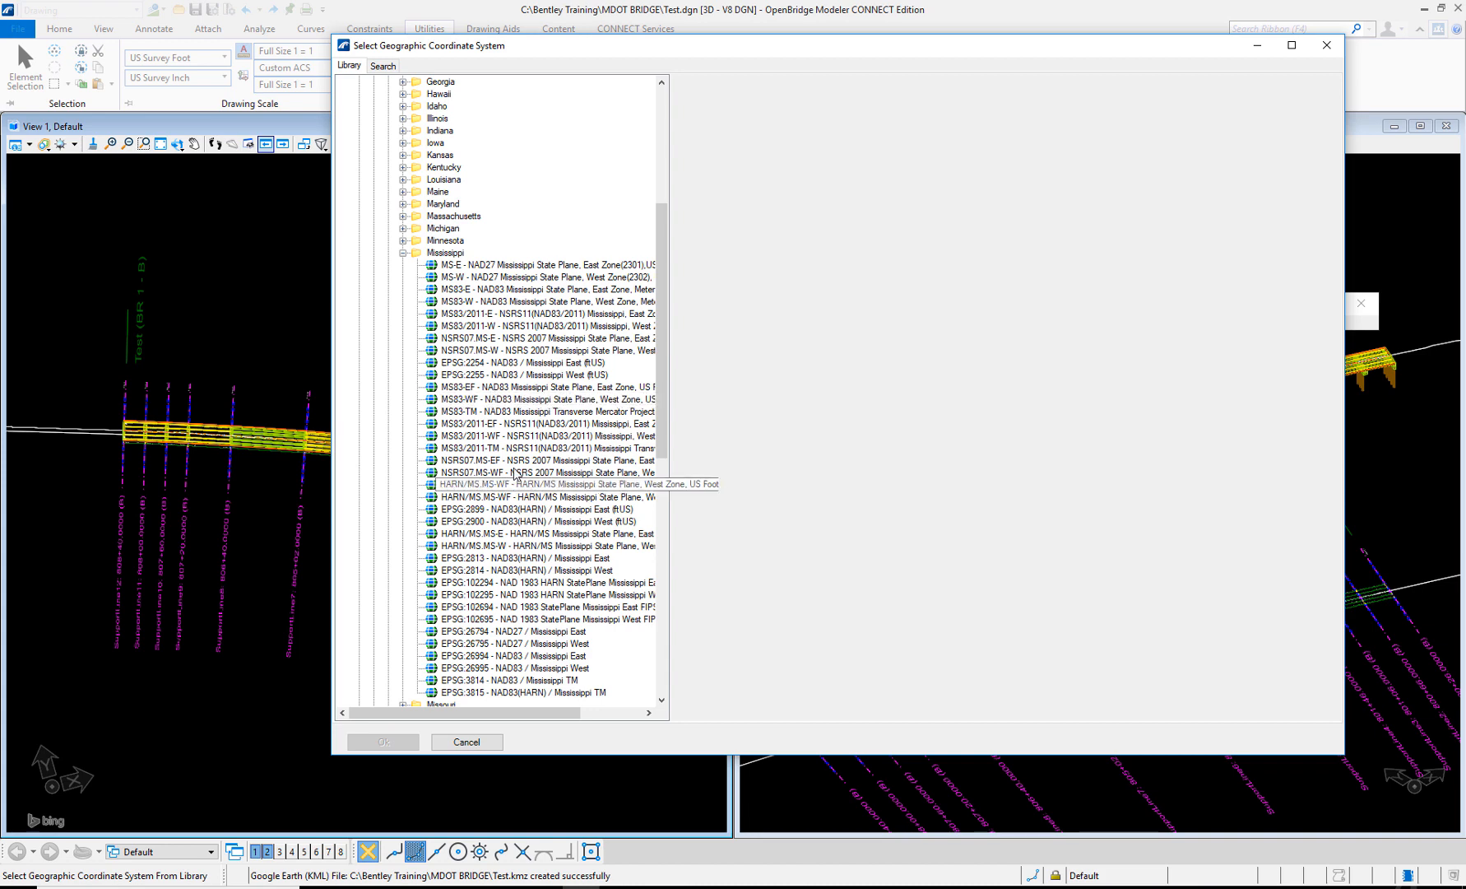
# - Select MS83/2011-EF, Mississippi East Zone US Foot, and confirm it as the model's coordinate system
pyautogui.click(550, 423)
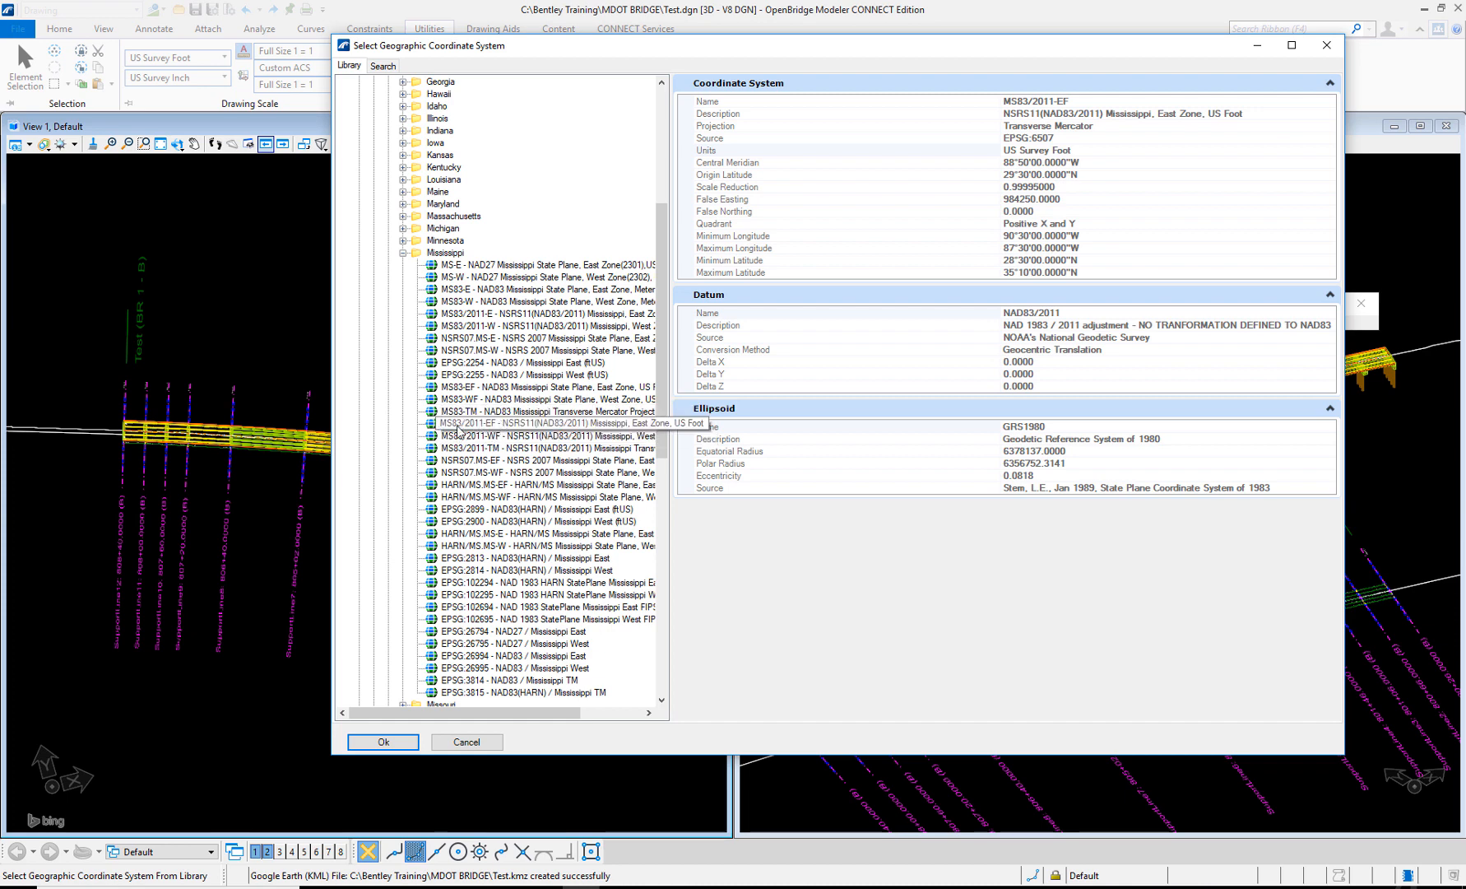
pyautogui.click(384, 742)
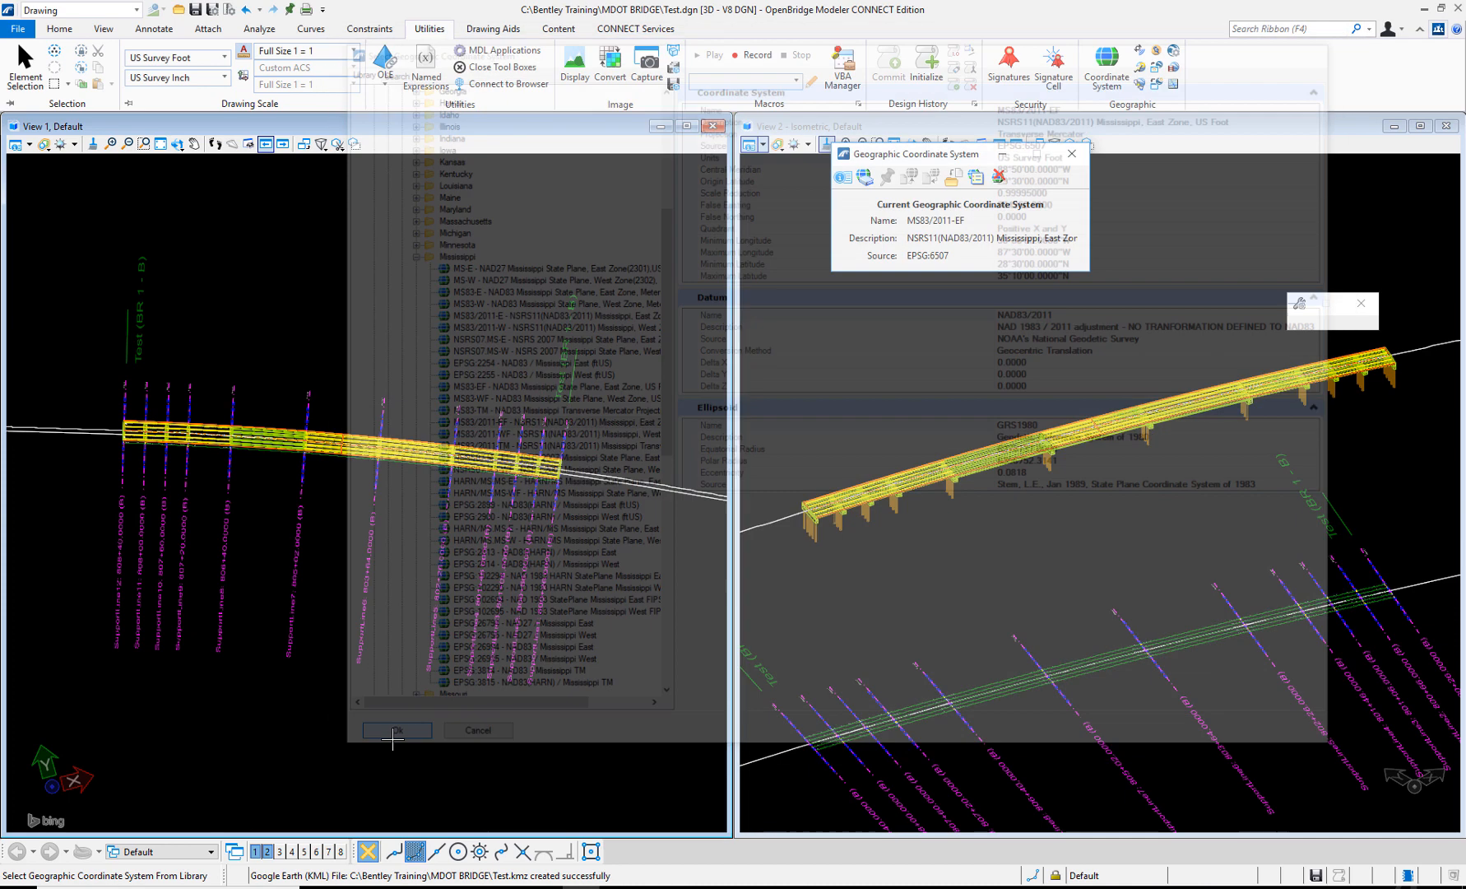
pyautogui.click(396, 731)
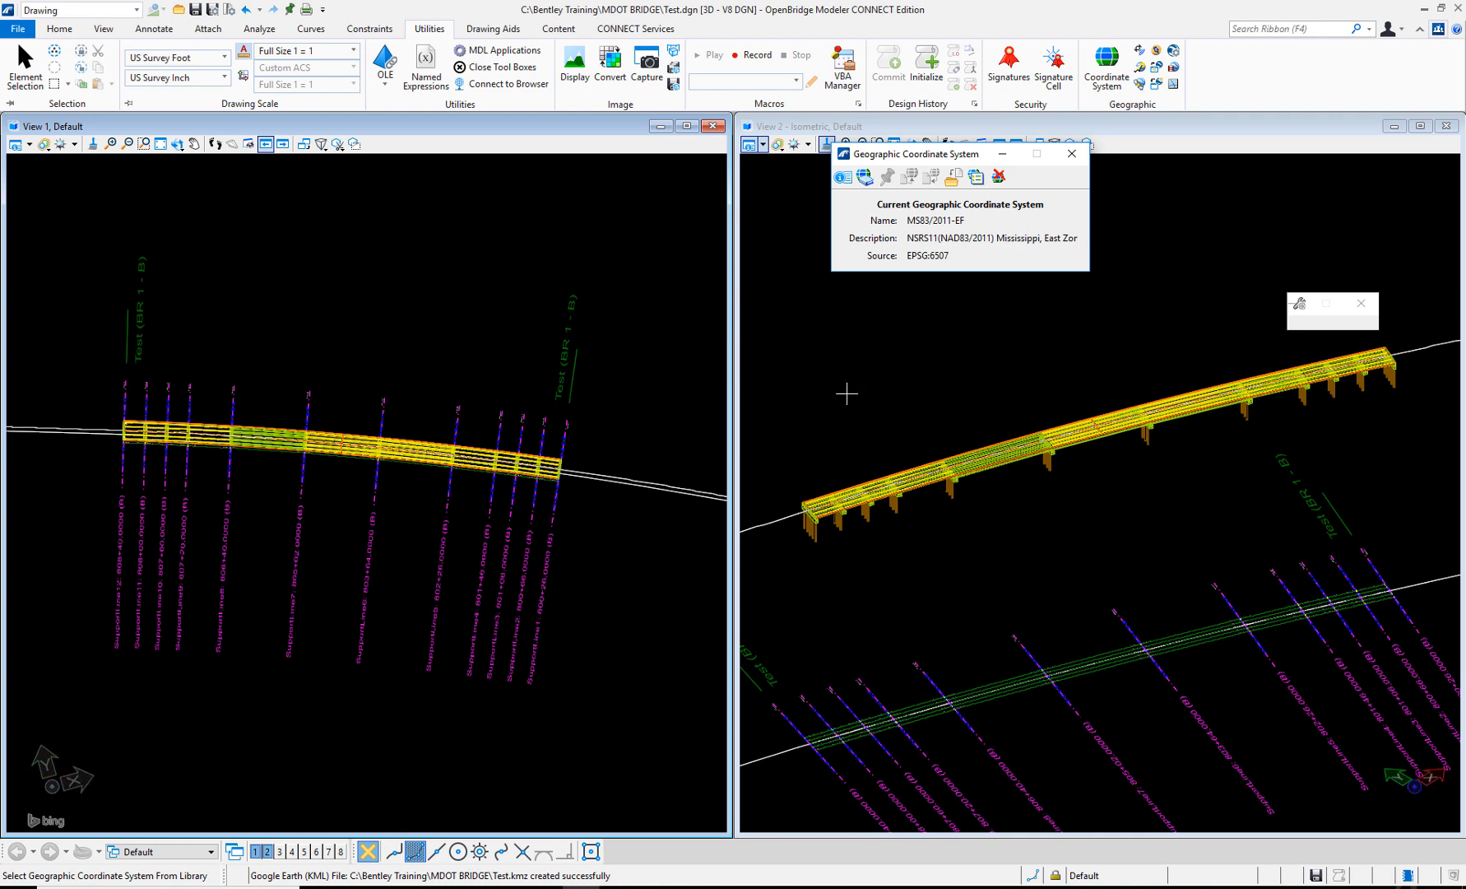
pyautogui.moveTo(976, 268)
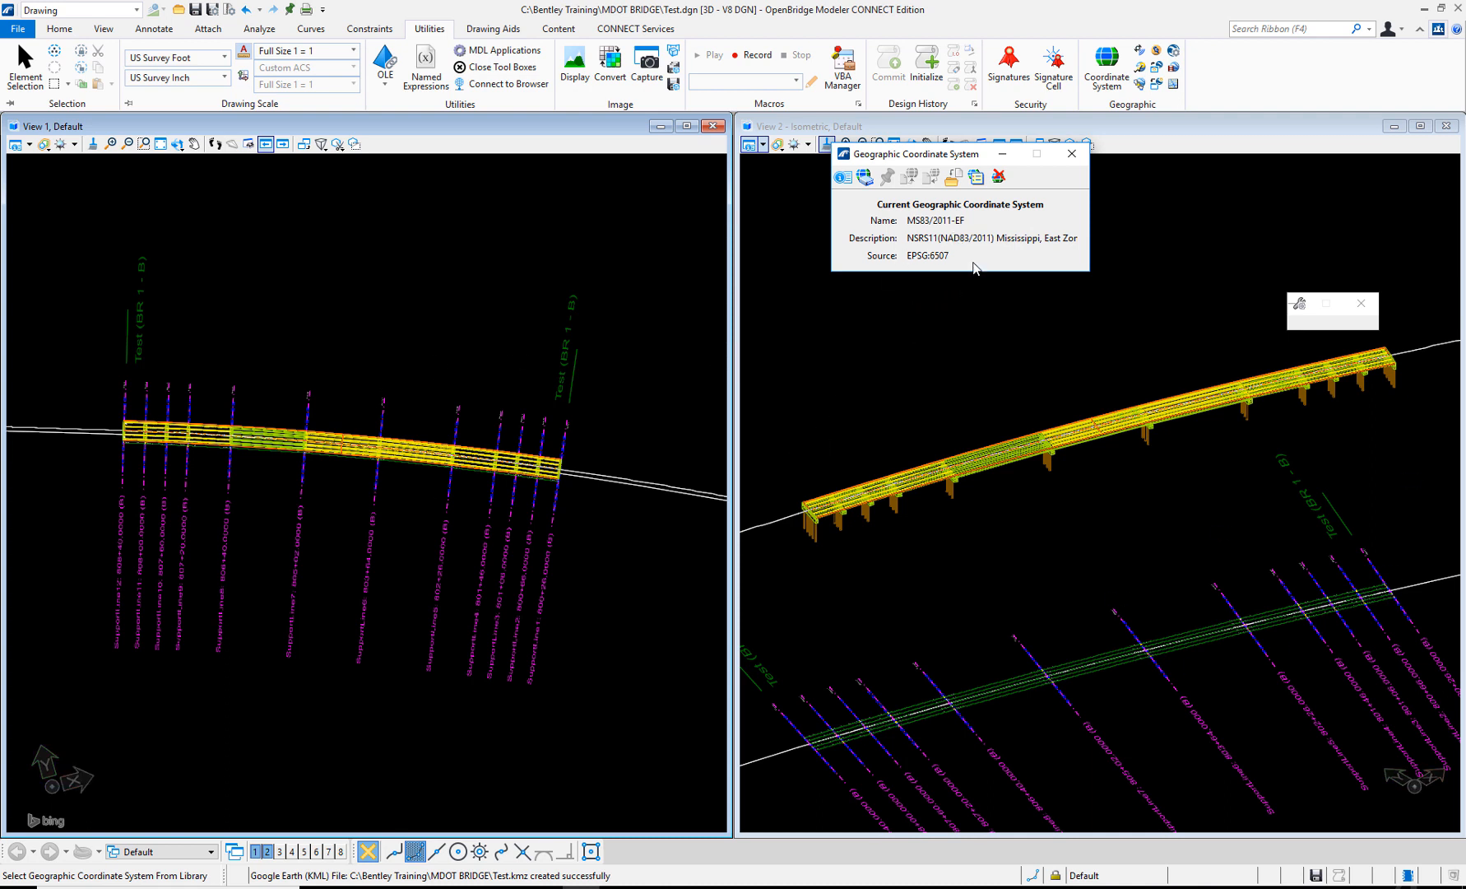
pyautogui.moveTo(1137, 68)
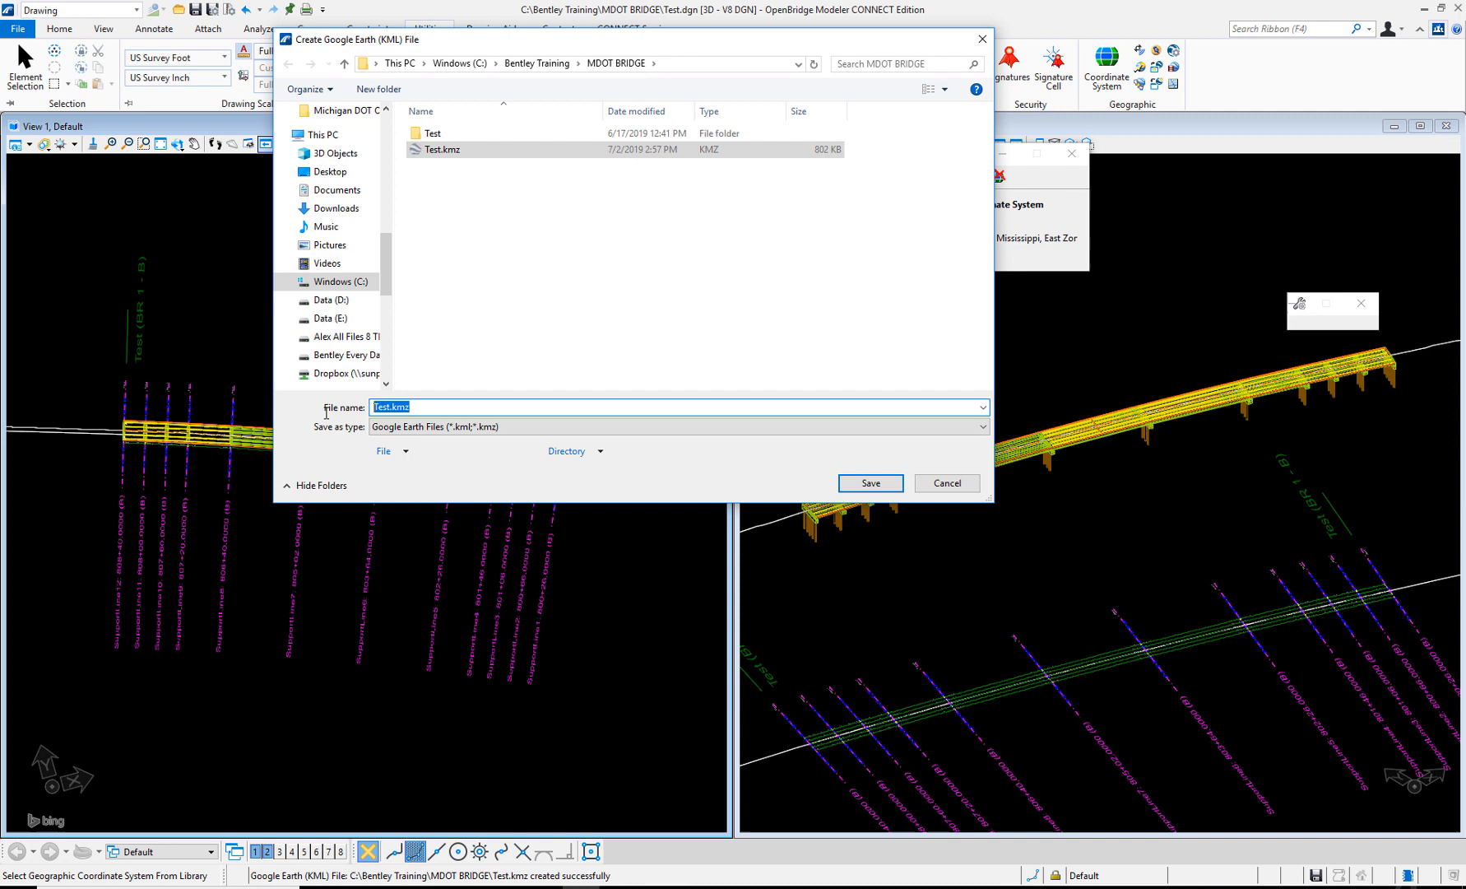
# - Name the Google Earth KML export 'Bridg' instead of Test and save it
pyautogui.write('Bridg')
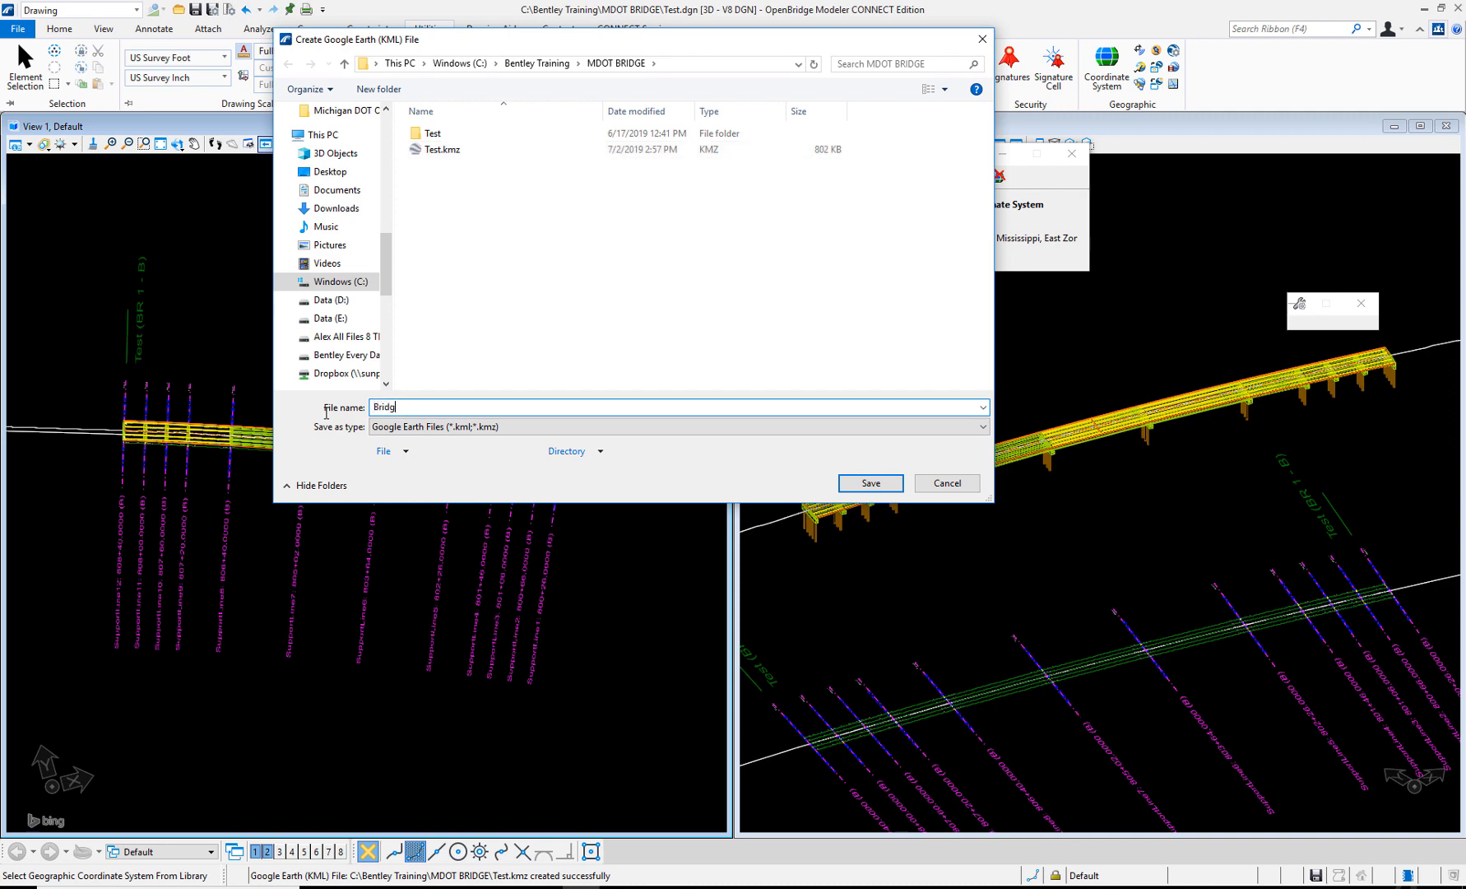
pyautogui.click(869, 484)
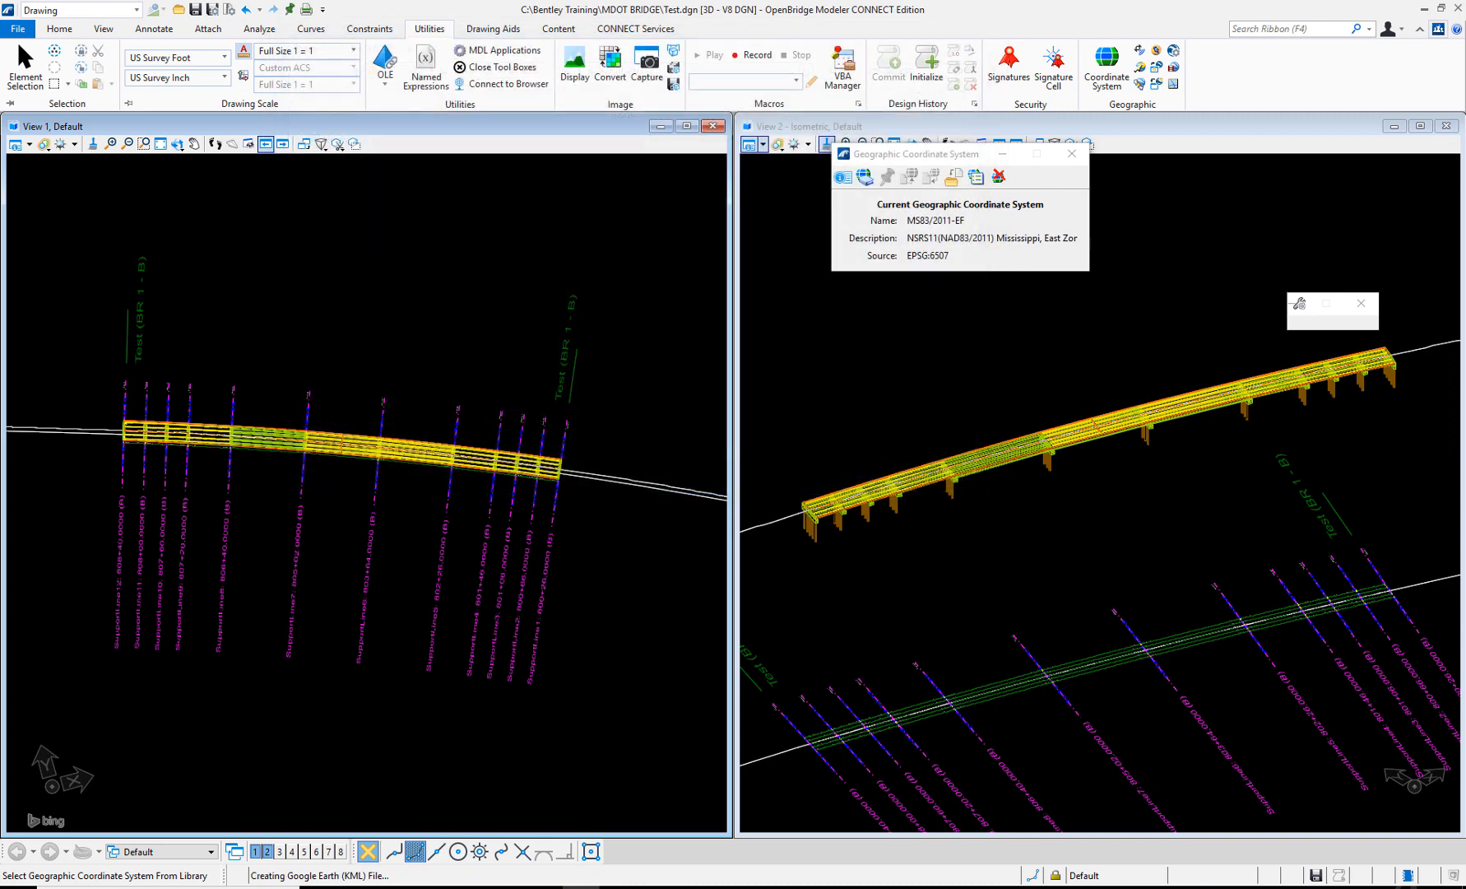